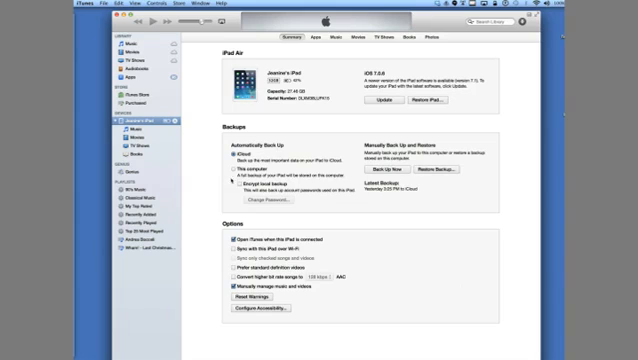
# Show the connected iPad's empty music library from the iTunes sidebar.
pyautogui.click(216, 172)
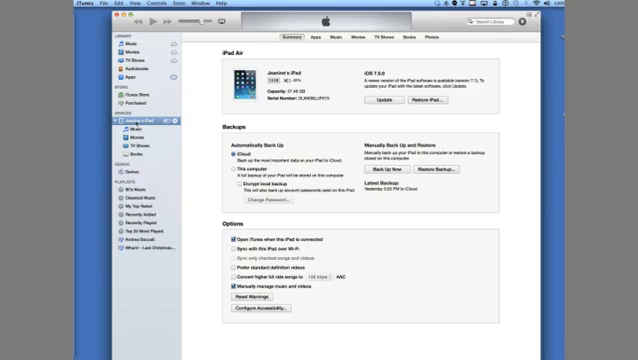
pyautogui.click(124, 128)
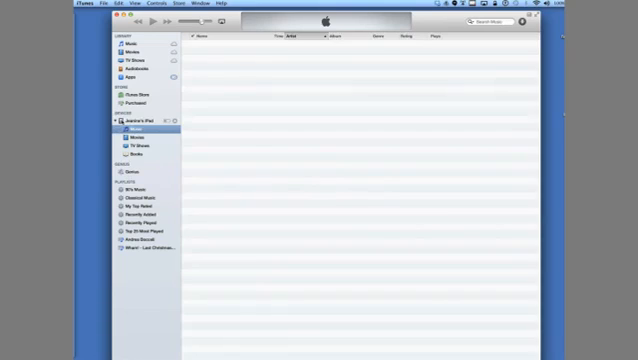
# Return to the iPad's Summary page, where the Restore Backup attempt warns about Find My iPad.
pyautogui.click(132, 116)
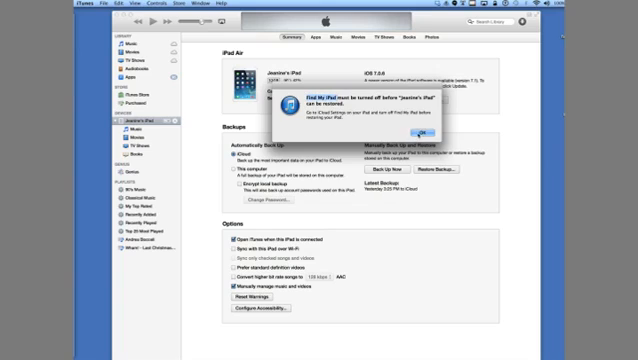
pyautogui.click(426, 130)
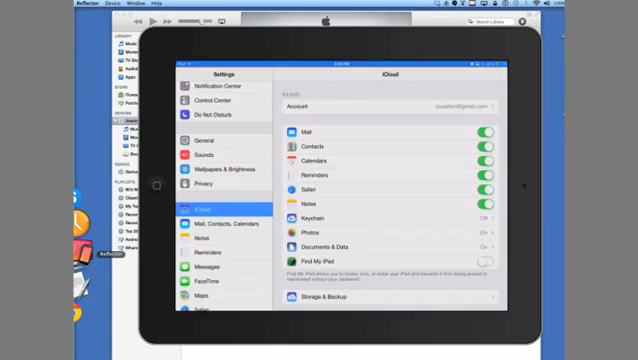
# Go to the iCloud page in iPad Settings where Find My iPad can be disabled.
pyautogui.click(484, 262)
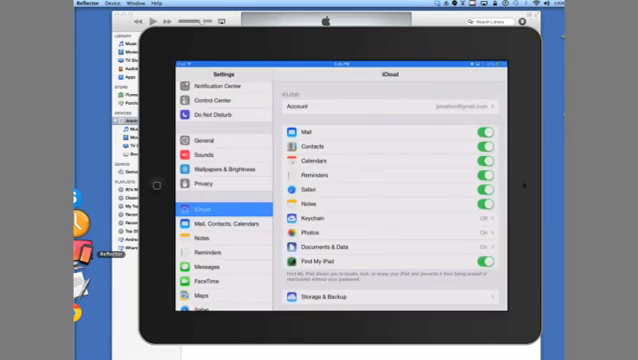